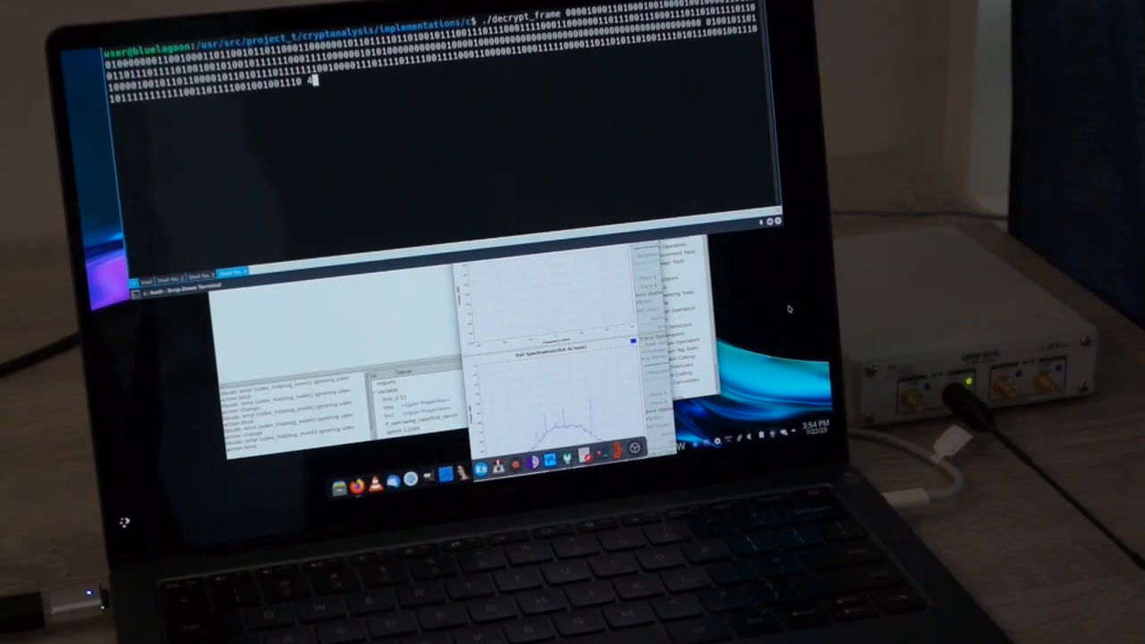
Step: Execute ./decrypt_frame on the captured TETRA bit string, printing the decrypted payload containing "SecretV.E("
key(Return)
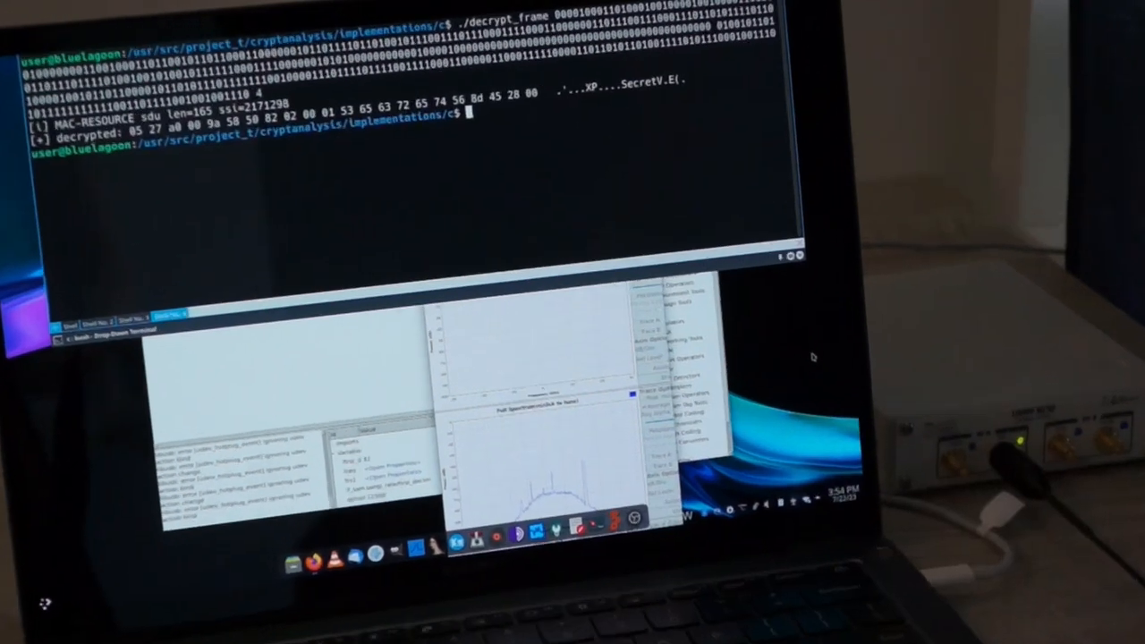